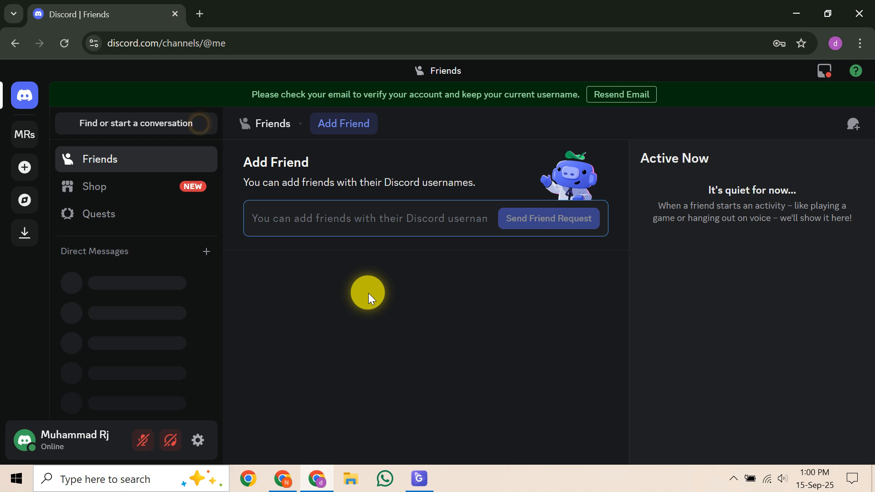
Start a new DM, dismiss the empty Select Friends dialog, and switch to the MRs server's text channel.
click(368, 218)
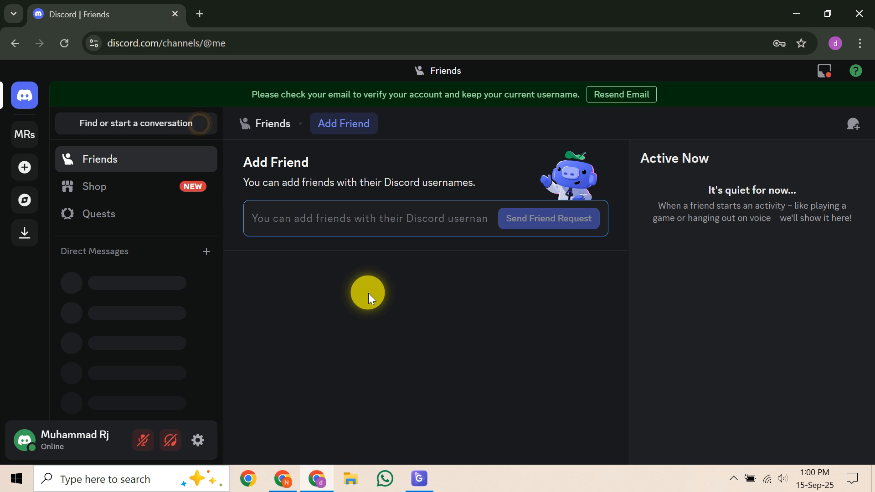
mouse_move(207, 251)
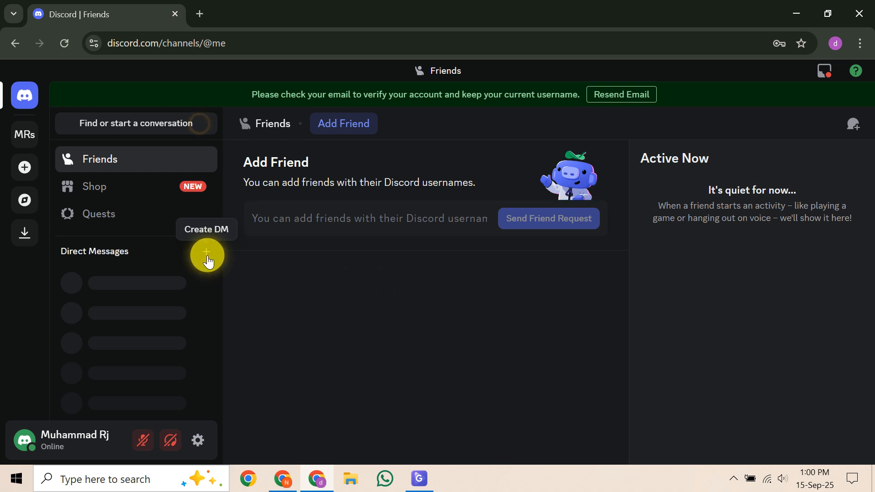
click(206, 258)
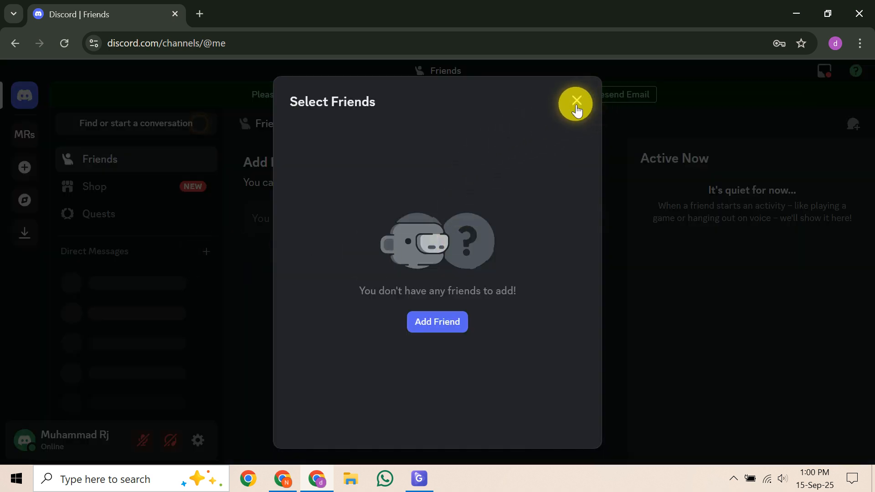
click(576, 104)
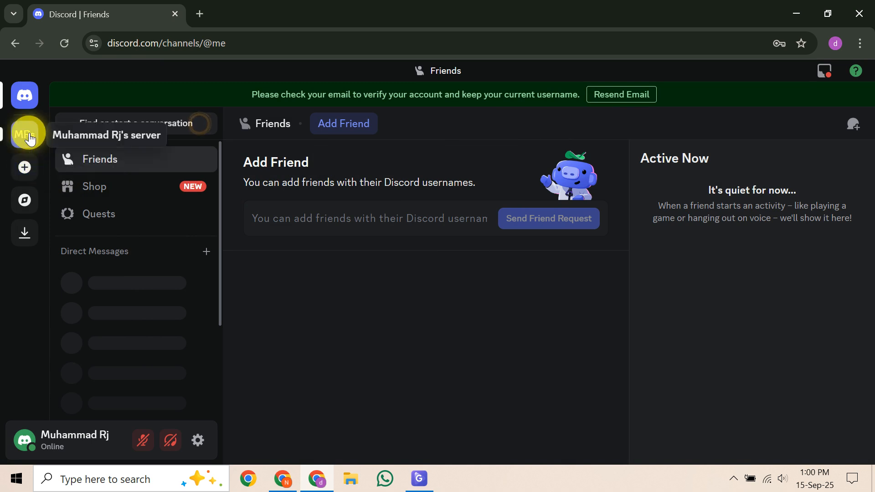
click(24, 133)
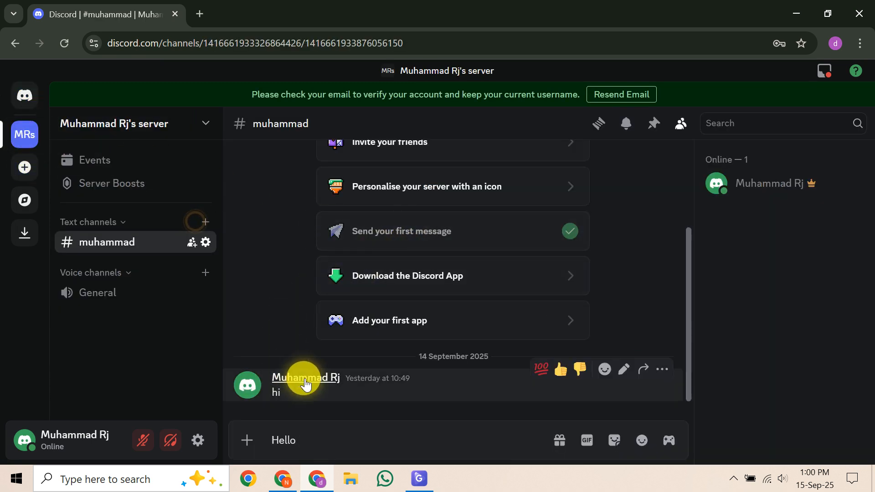
mouse_move(381, 380)
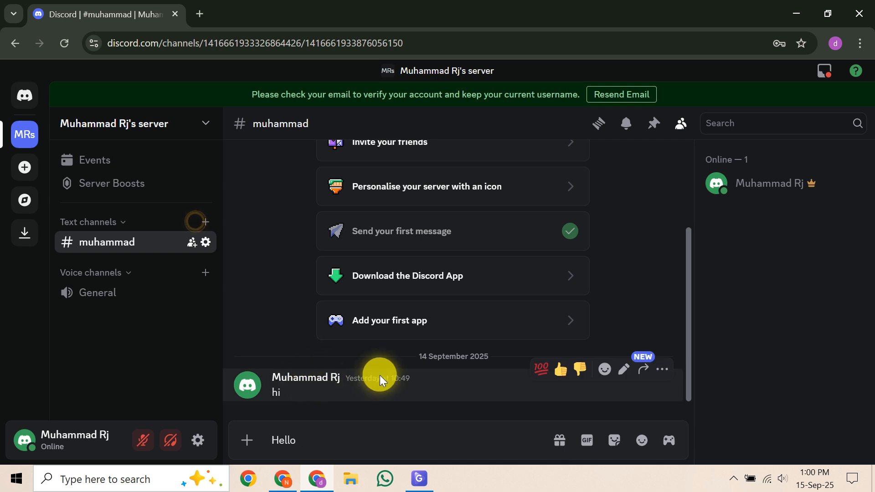
mouse_move(560, 371)
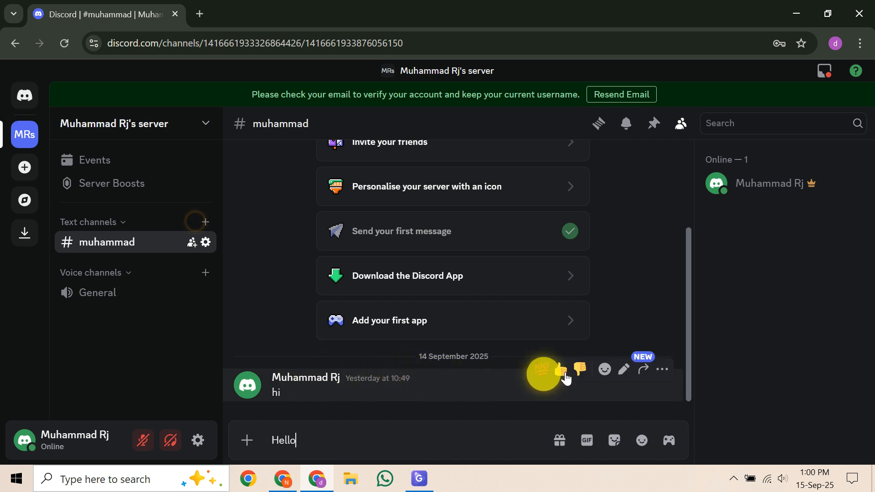
Bring up the hi message's options menu where Delete Message is listed.
click(661, 369)
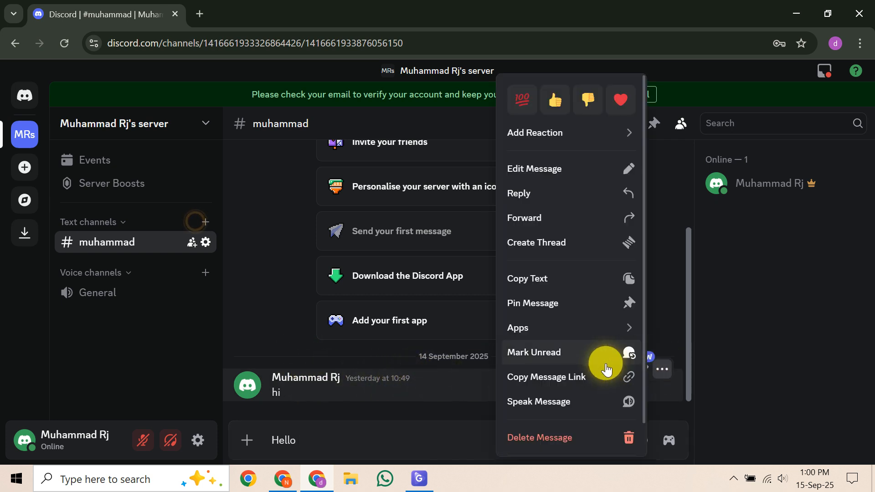
mouse_move(607, 437)
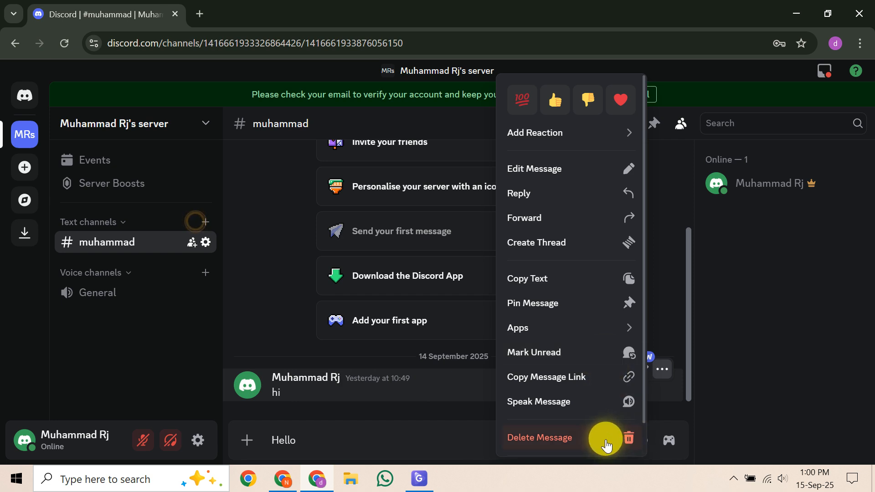
mouse_move(604, 418)
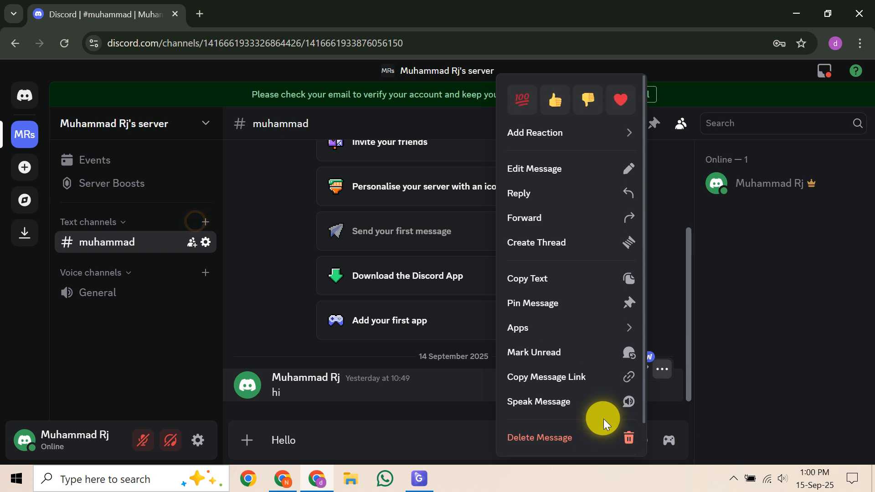
mouse_move(607, 441)
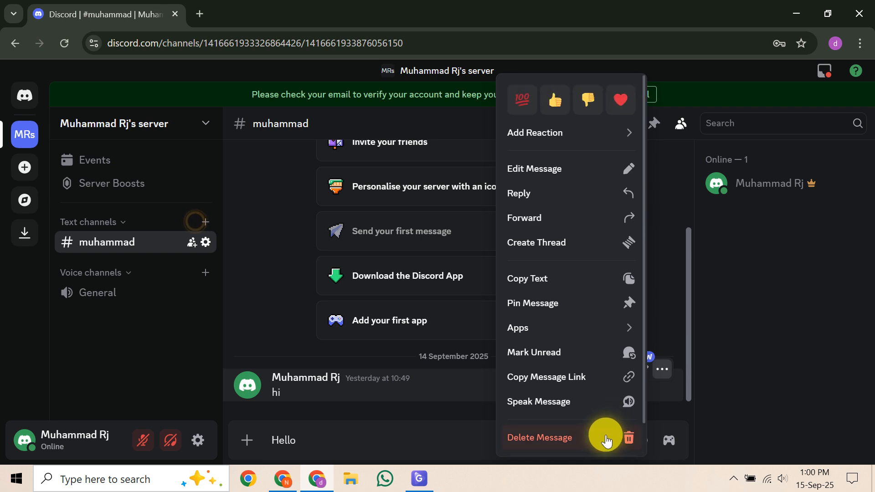